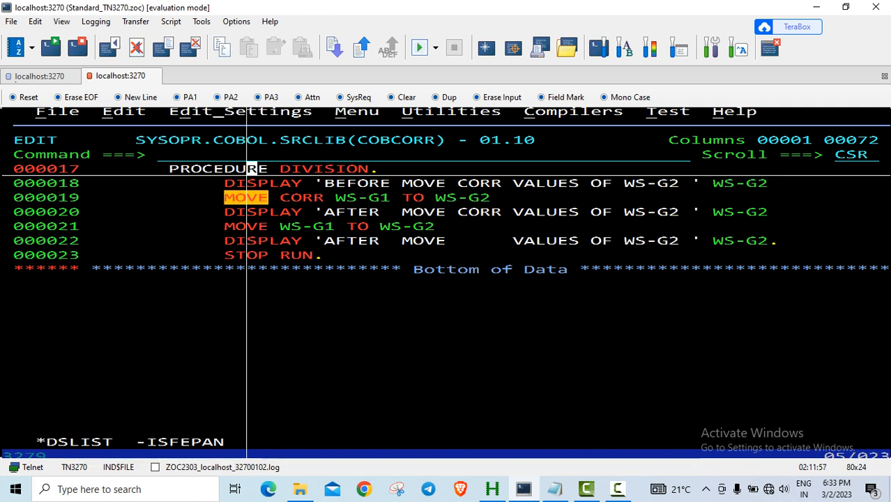
Highlight MOVE on line 19 and show the saved COBCORR member from its top.
double_click(301, 197)
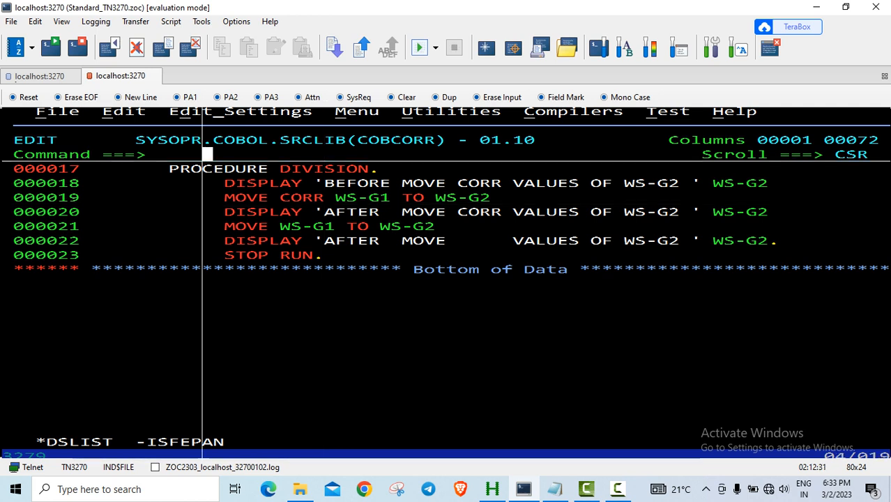
text(TOP)
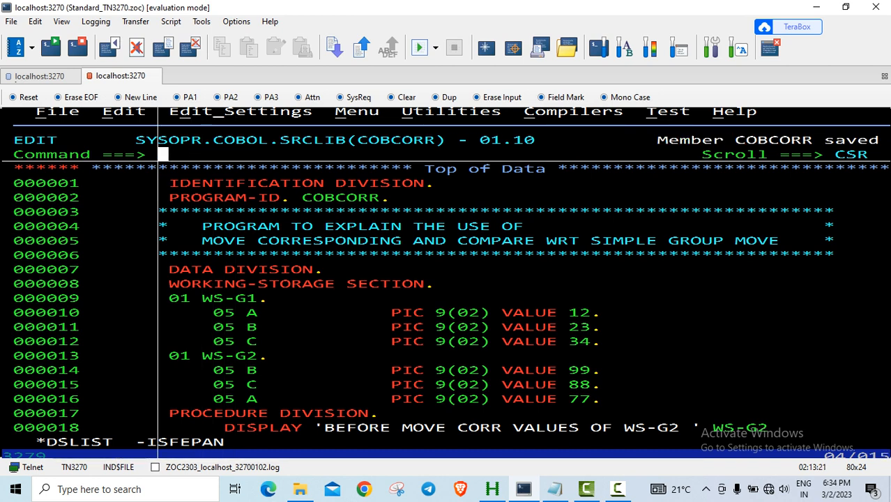
Swap to the compile JCL and submit it with SUB;END, leaving the run JCL open.
text(SWA)
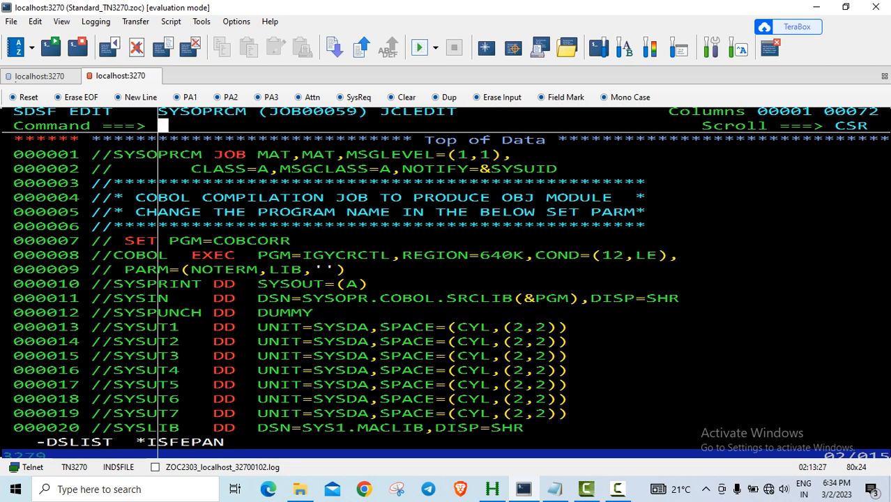
text(SUB;END)
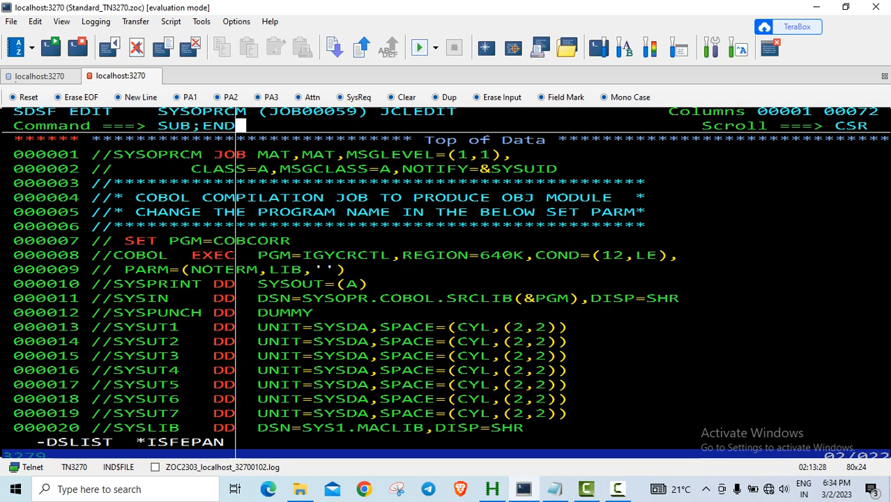
key(Return)
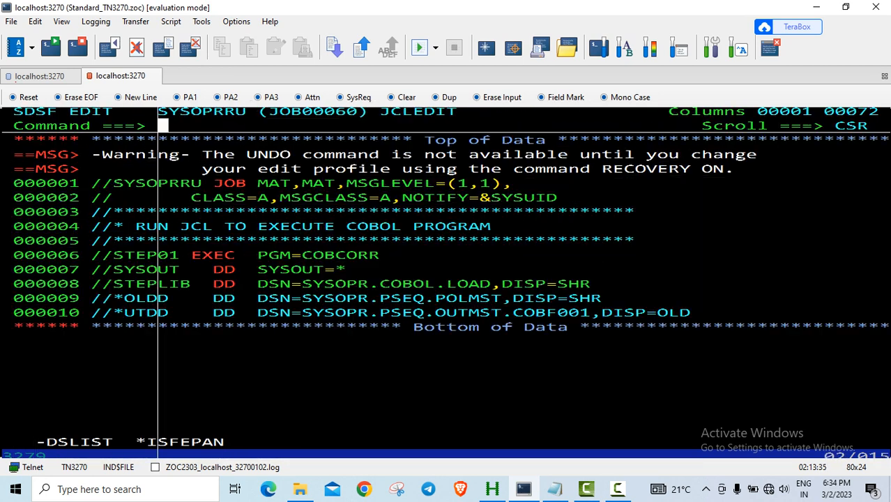
Submit the run job, view WS-G2 as 998877, 233412, 122334, and swap back to the source.
text(SUB;E)
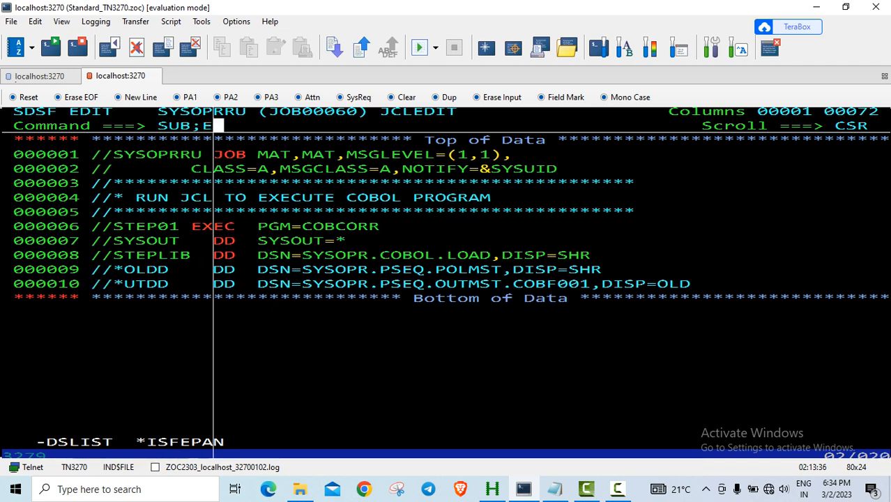
key(Return)
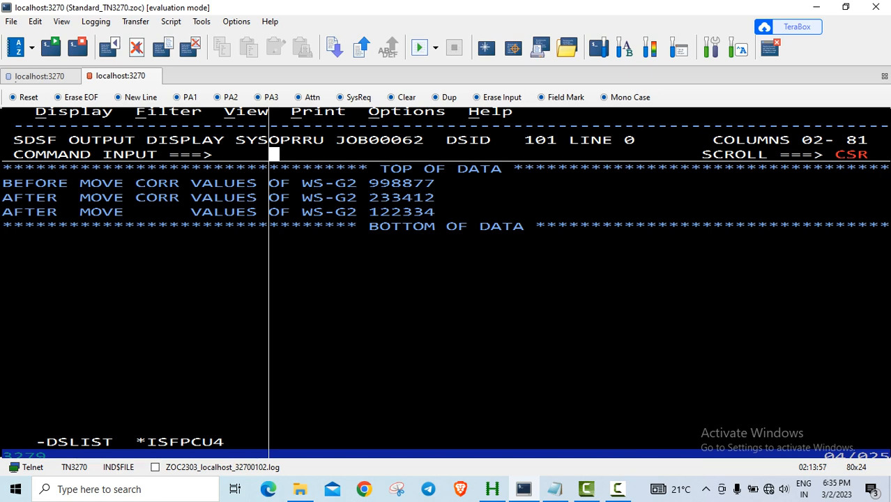
text(SWAP L)
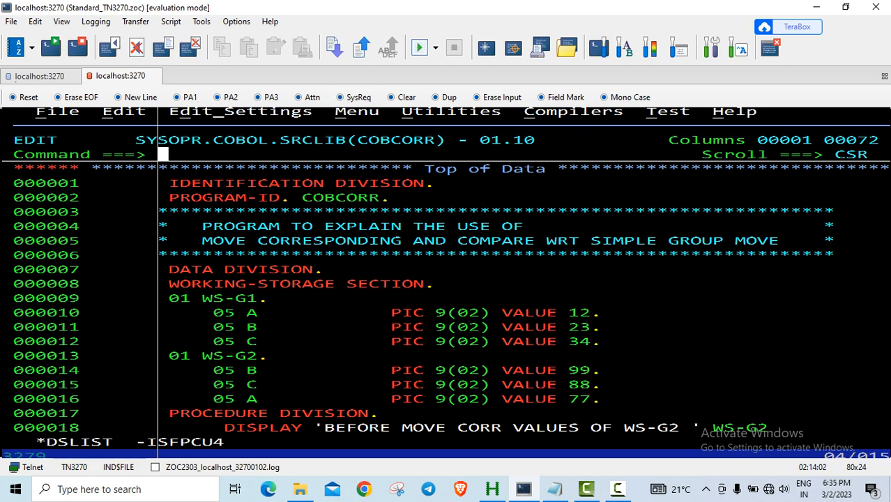
Select source lines 9–16 holding the WS-G1 and WS-G2 group definitions.
drag(171, 298, 628, 399)
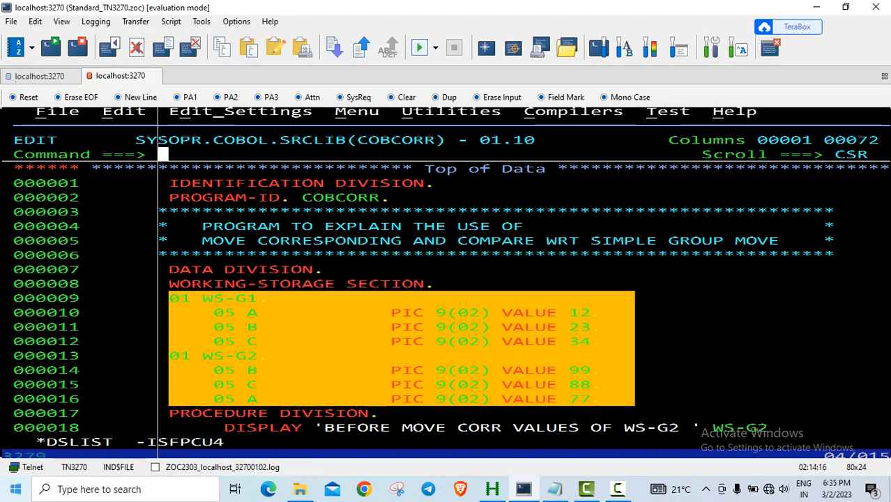
Launch Notepad and paste the WS-G1 (12, 23, 34) and WS-G2 (99, 88, 77) definitions.
click(15, 489)
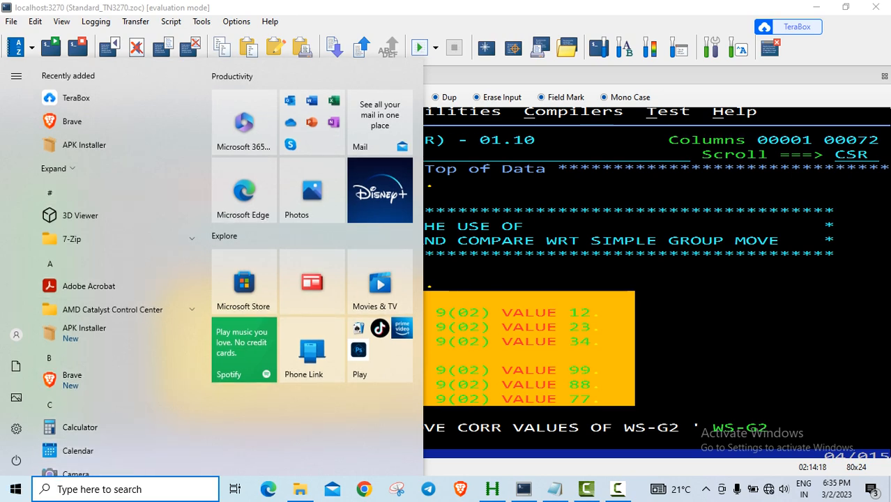
text(NOTEPAD)
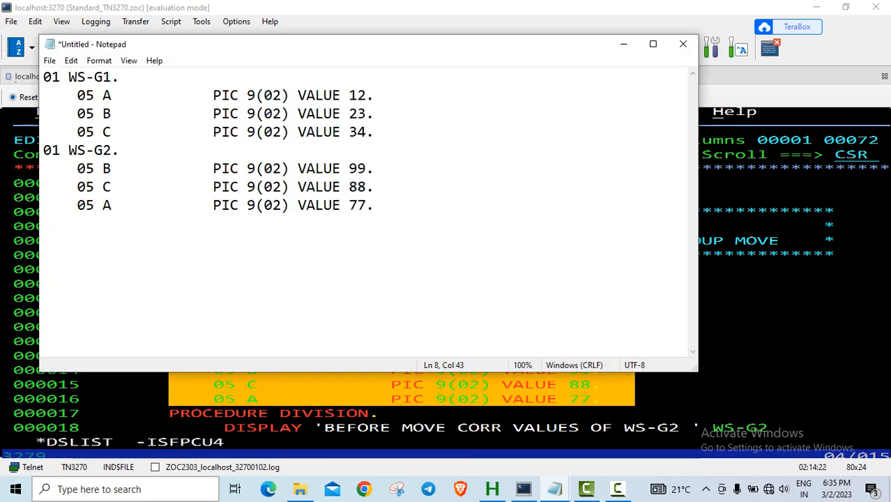
click(399, 205)
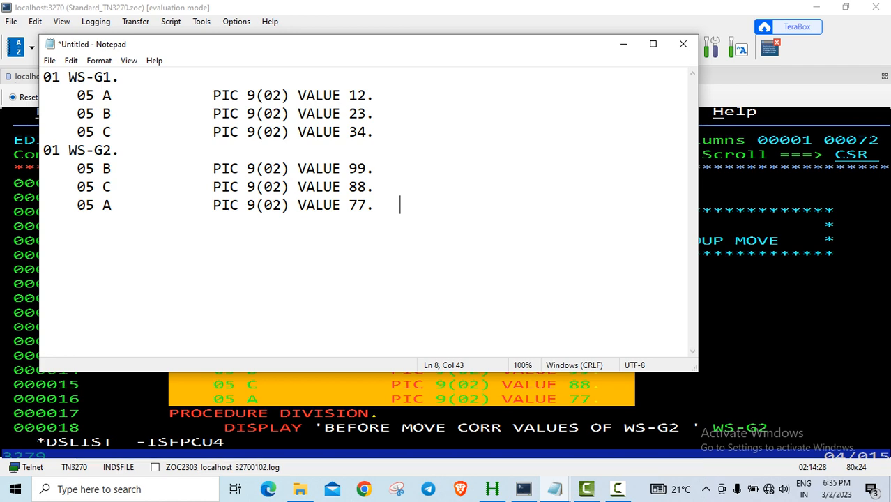
click(682, 43)
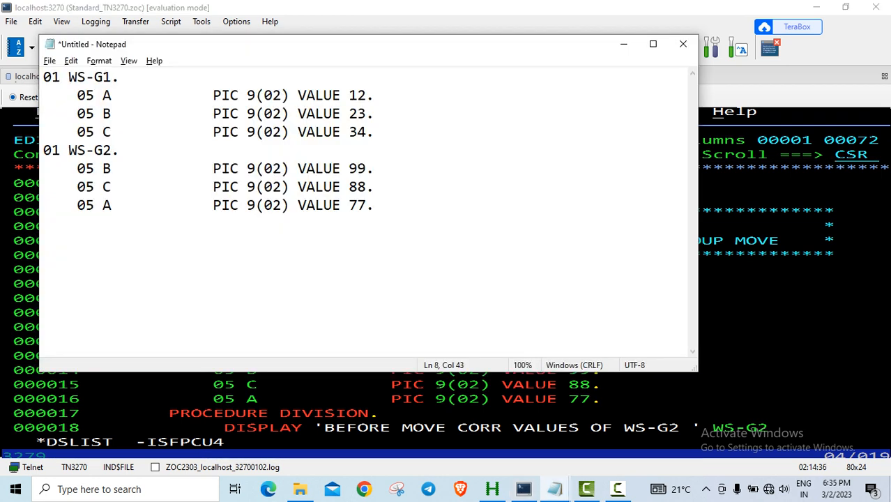
Scroll the source to line 8, then SWAP LIST to the SDSF run output.
click(682, 44)
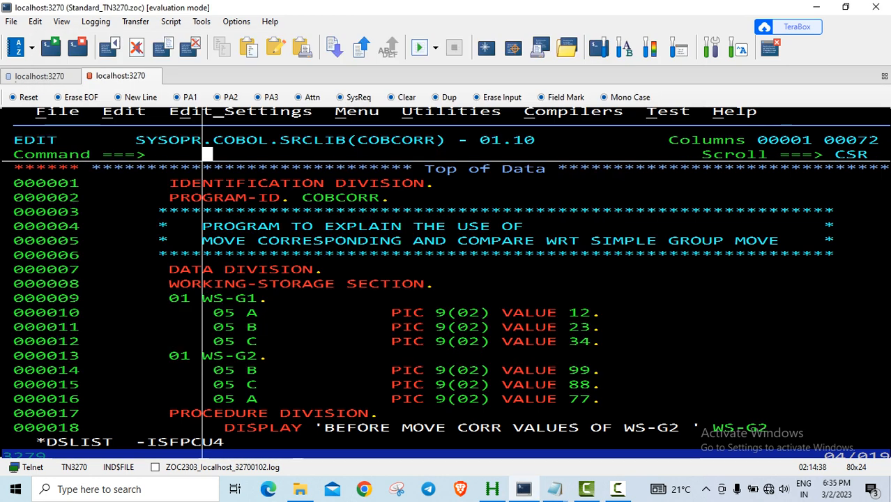
text(8)
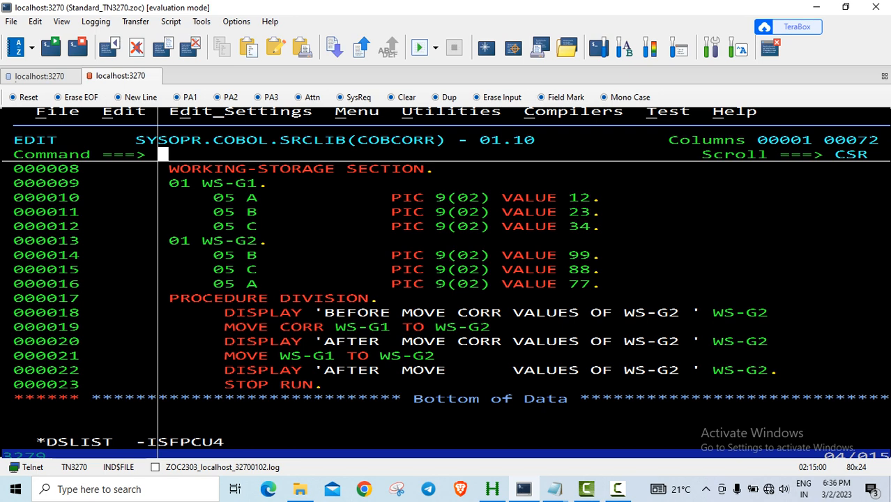
text(S)
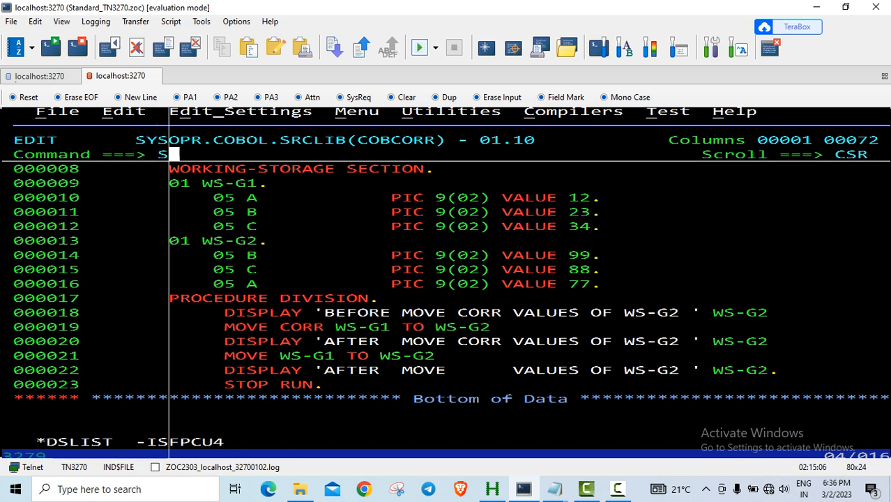
text(WAP LIS)
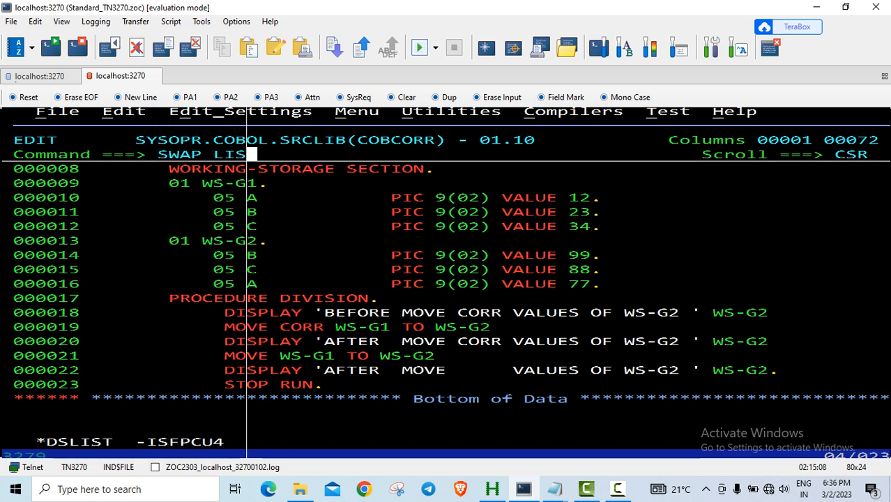
key(Return)
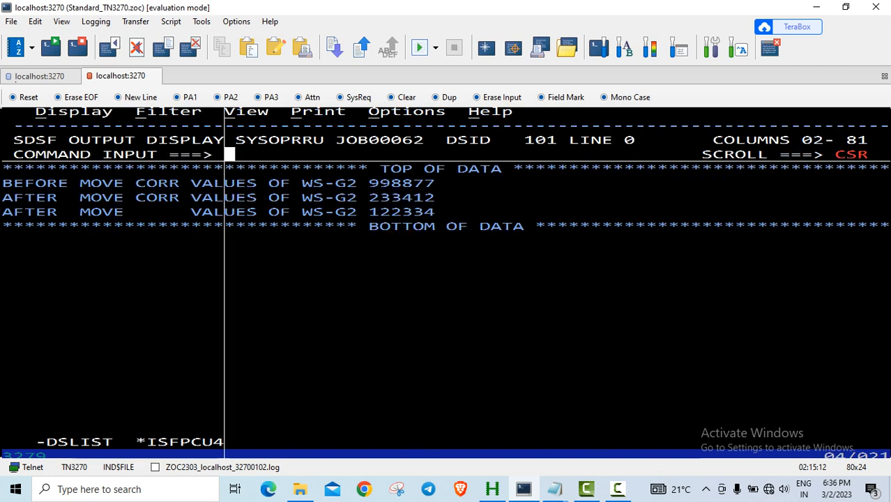
double_click(403, 198)
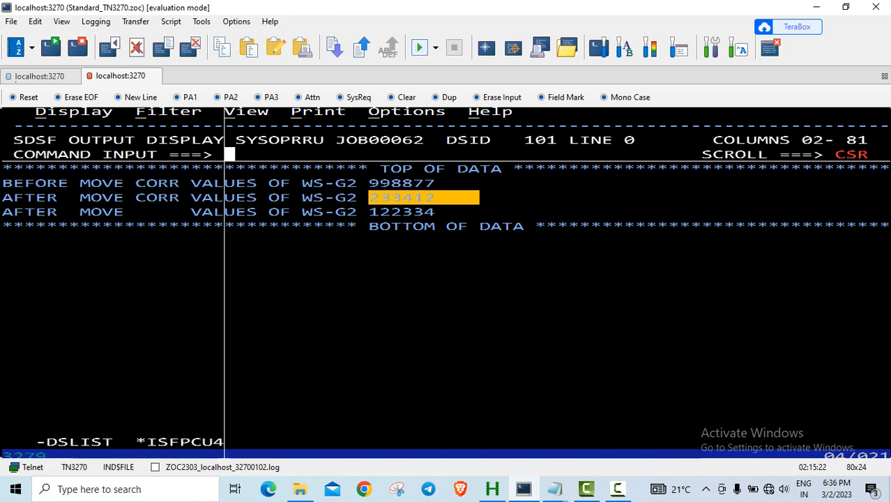
text(SWAP L)
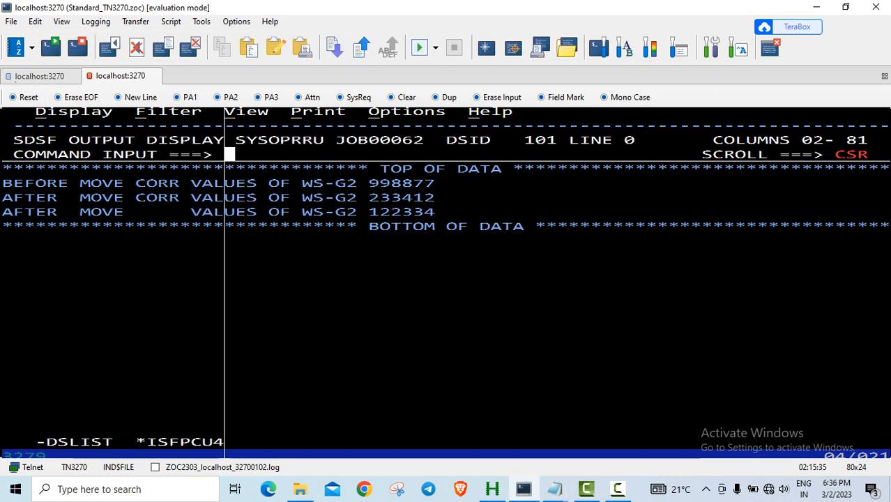
double_click(401, 197)
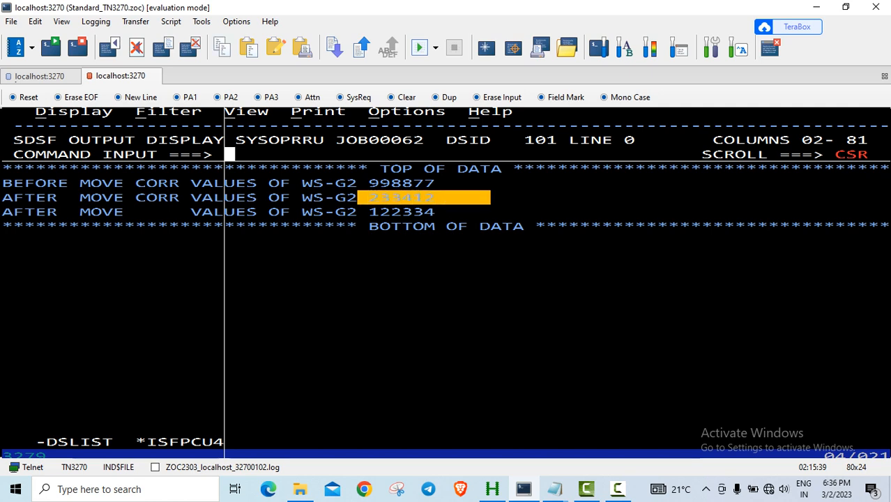